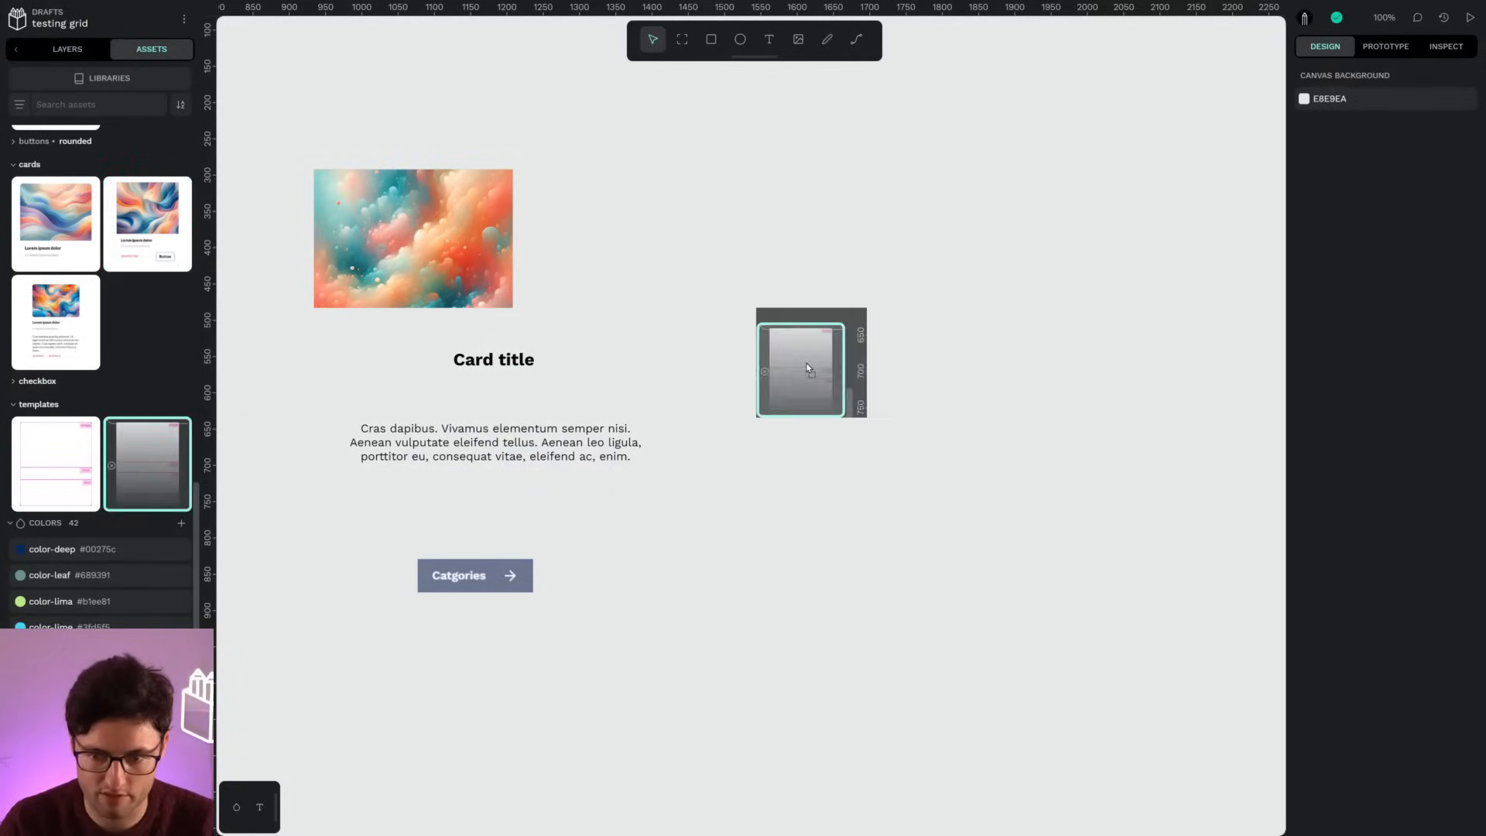
Place a Card-s-02 template instance on the canvas next to the loose image, title, text and button
{"action": "left_click", "coordinate": [808, 367]}
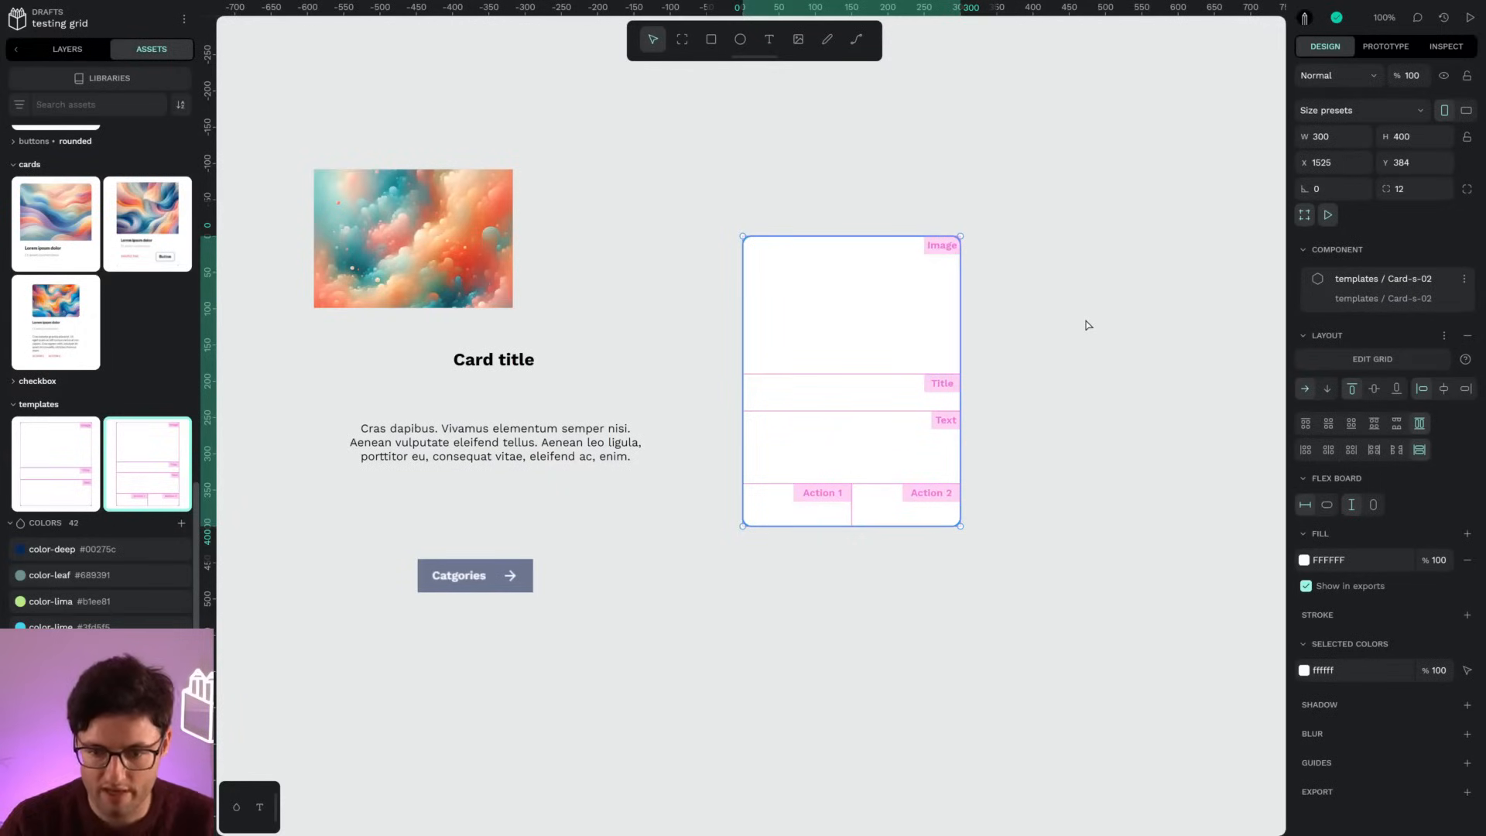
{"action": "mouse_move", "coordinate": [1018, 359]}
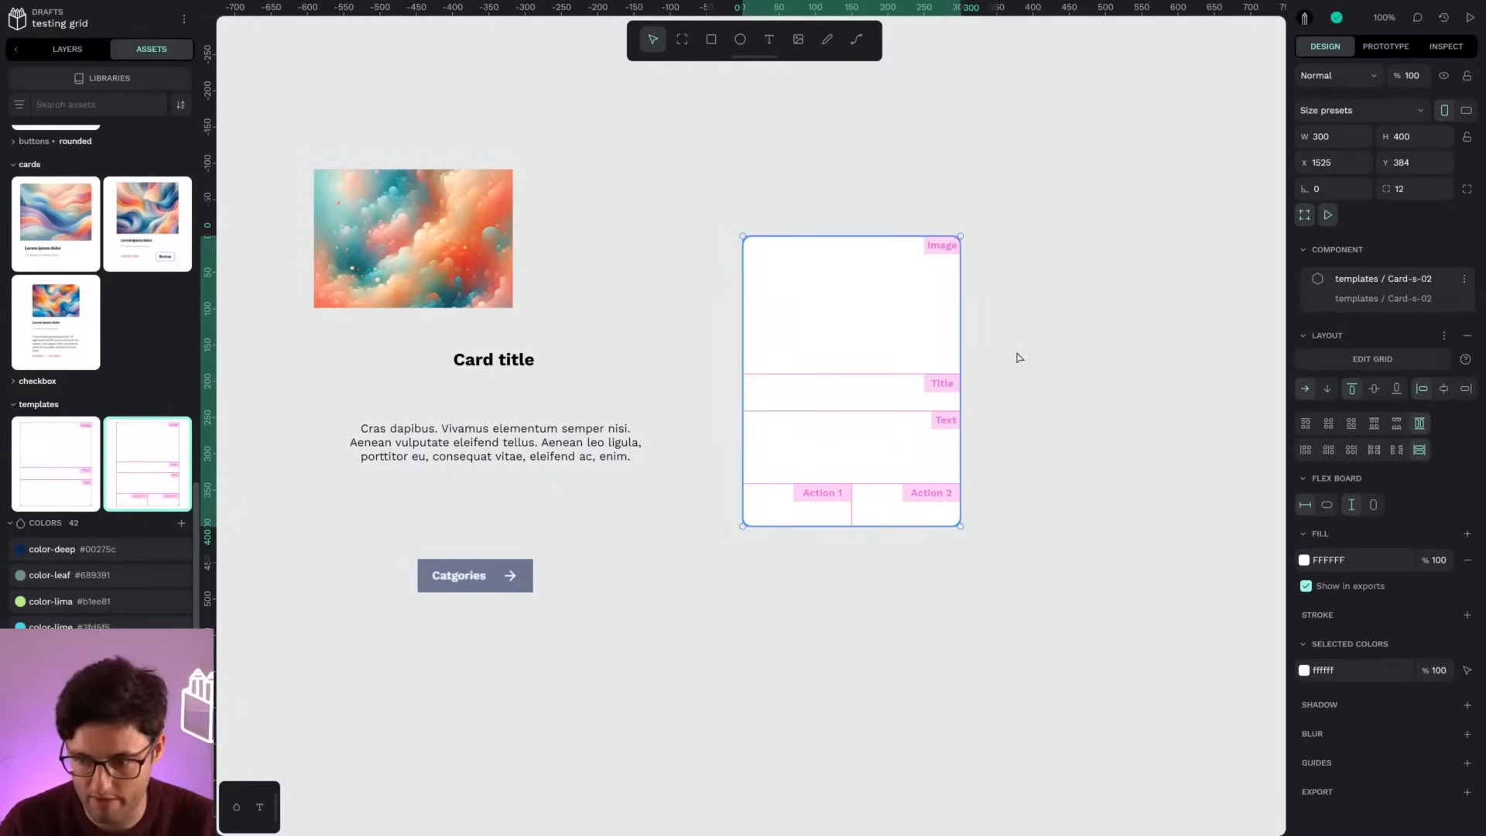
{"action": "mouse_move", "coordinate": [1102, 334]}
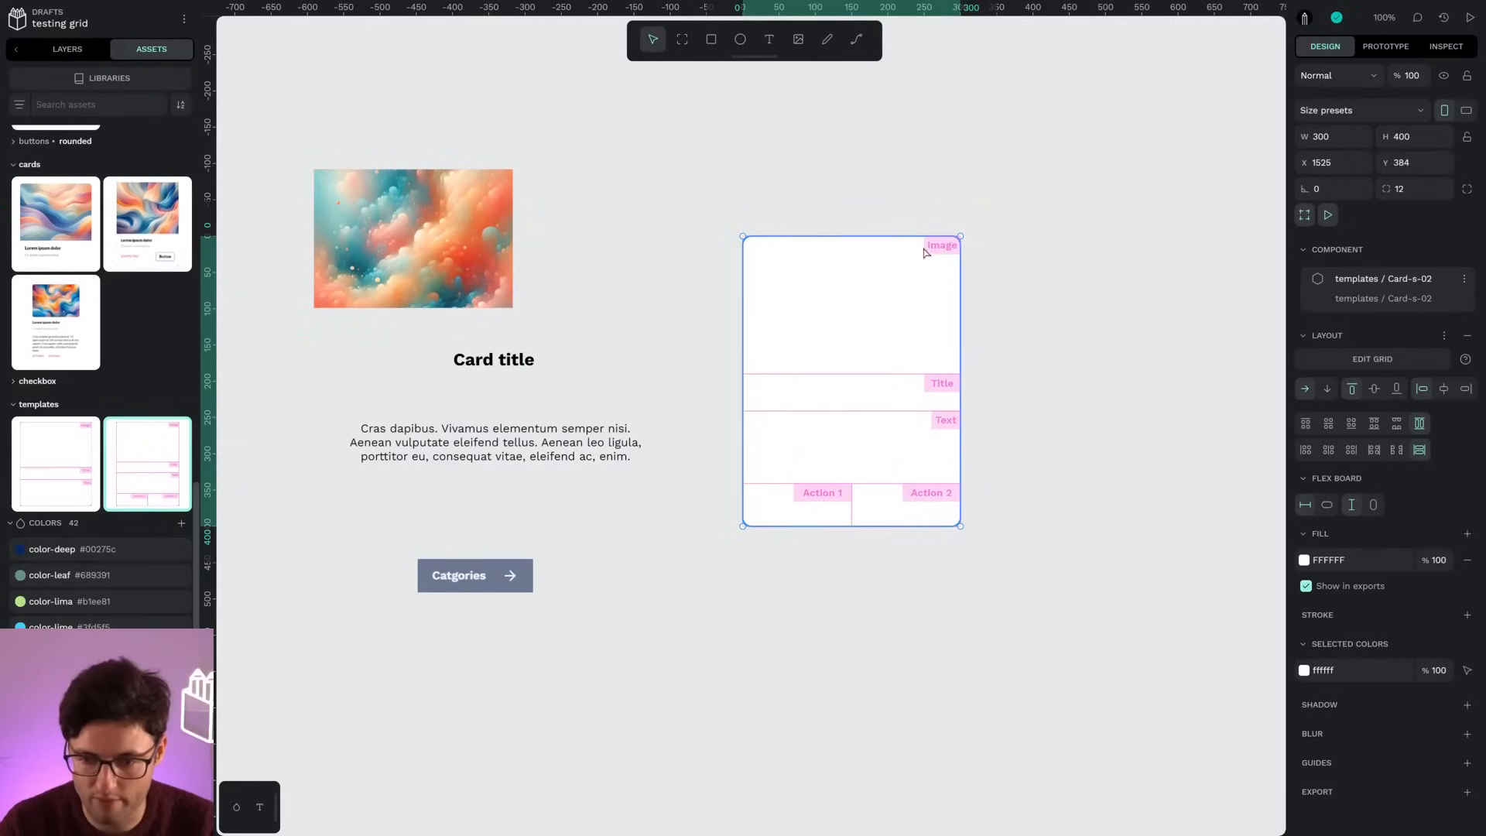
{"action": "mouse_move", "coordinate": [878, 274]}
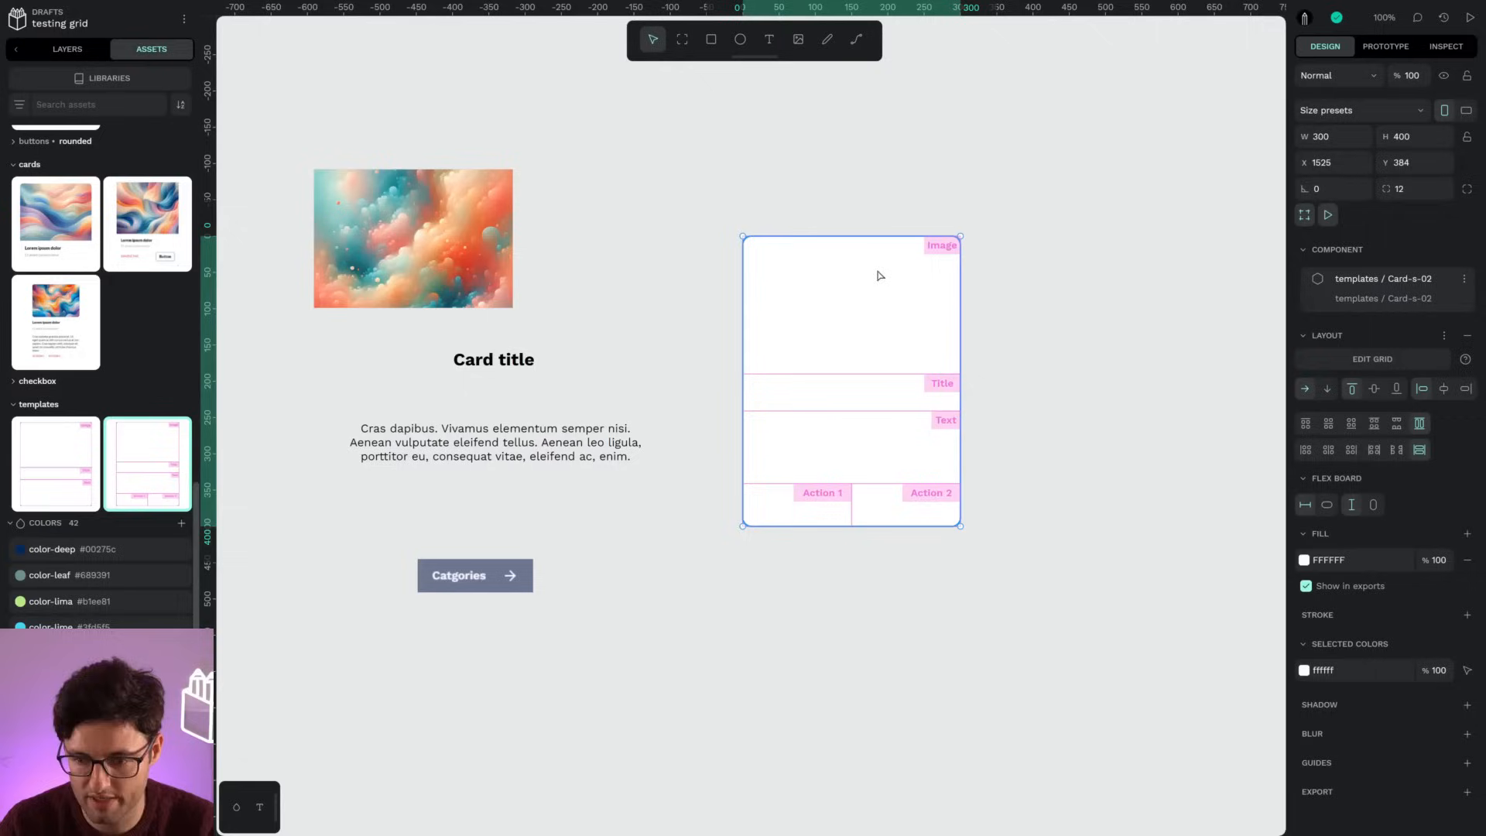
{"action": "mouse_move", "coordinate": [888, 400]}
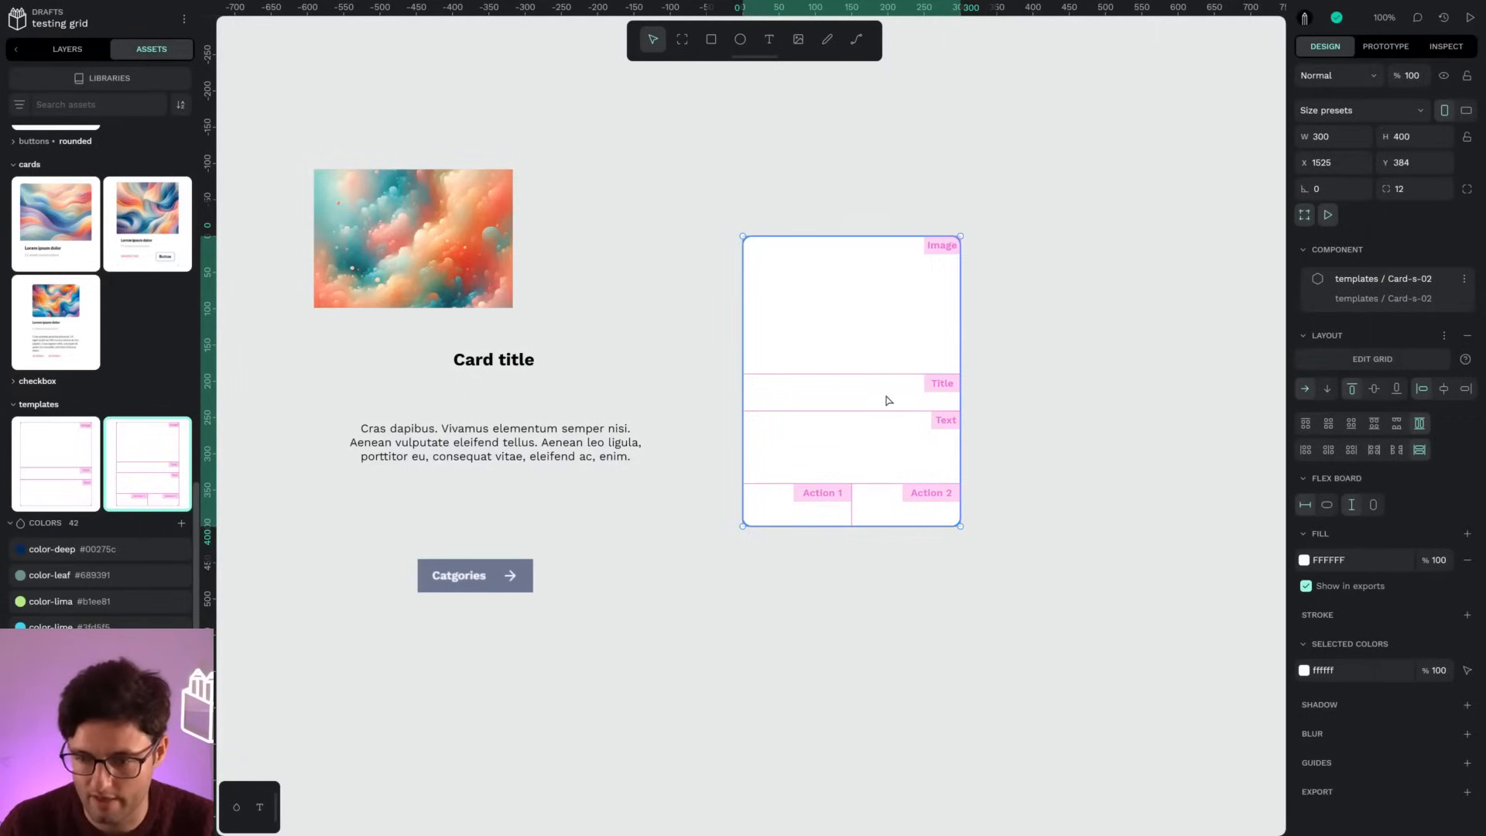
{"action": "mouse_move", "coordinate": [891, 433]}
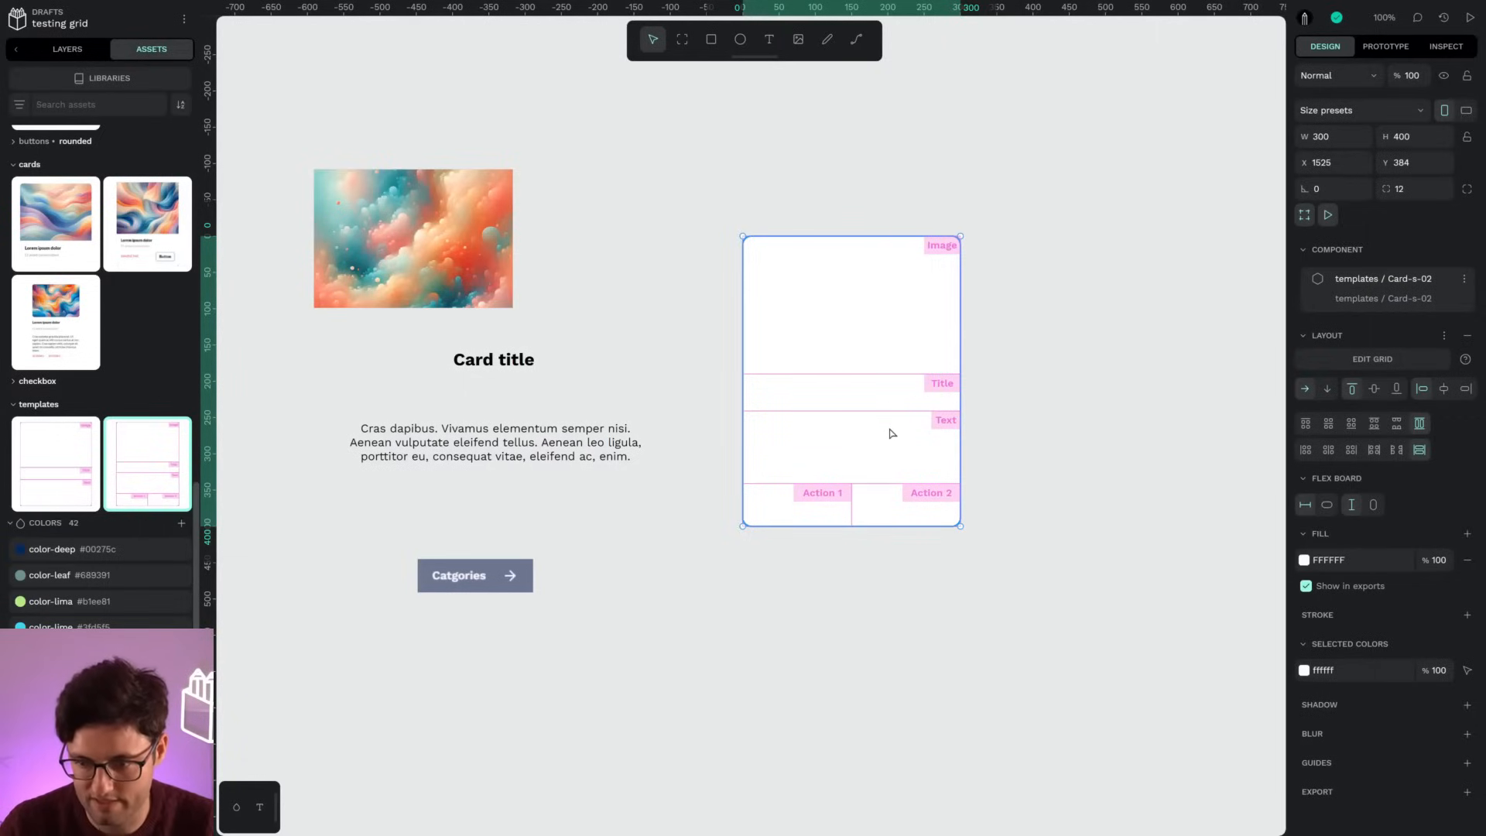
{"action": "right_click", "coordinate": [891, 432]}
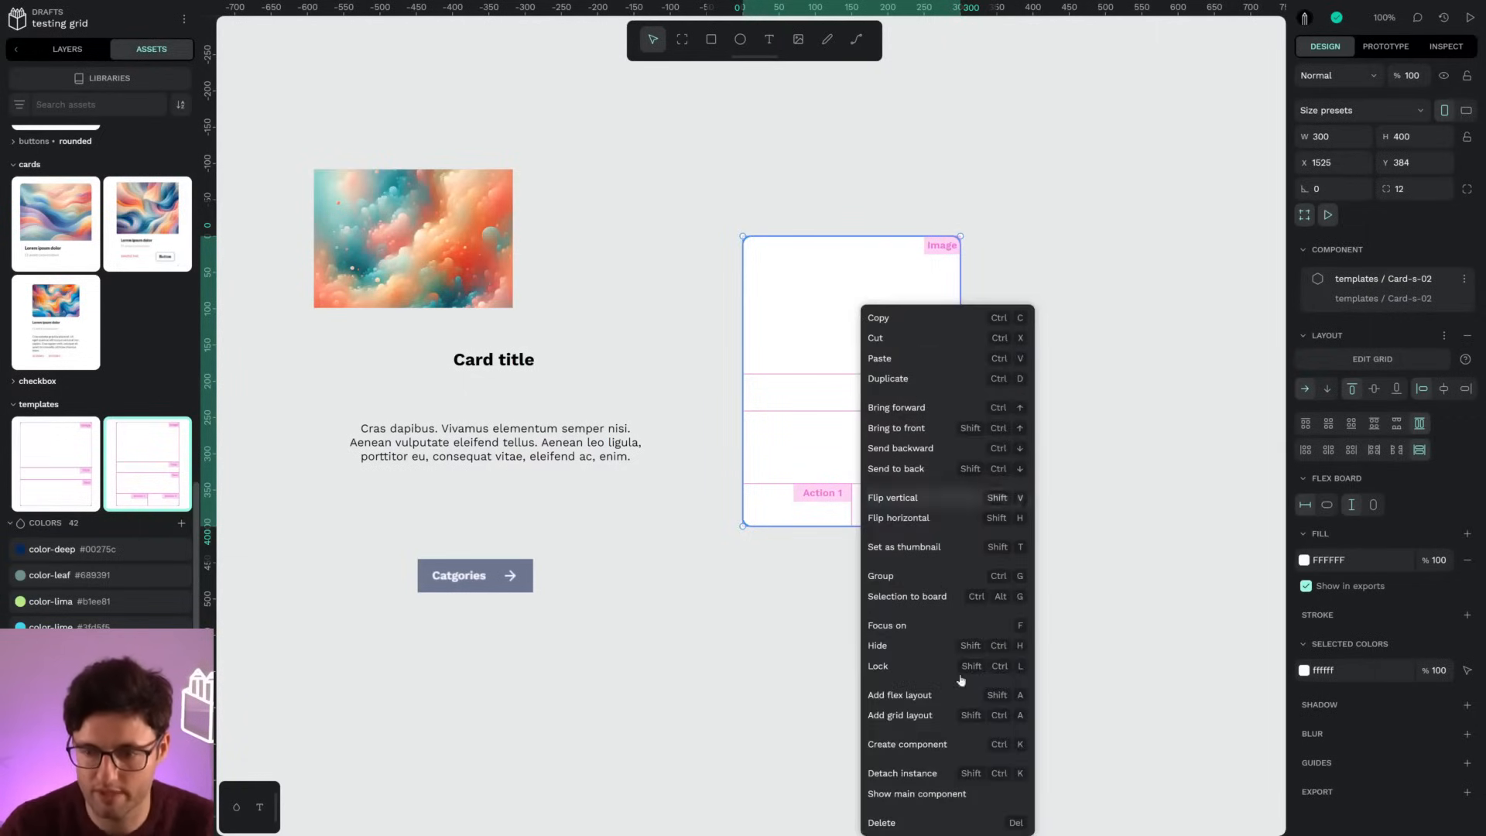
{"action": "mouse_move", "coordinate": [901, 773]}
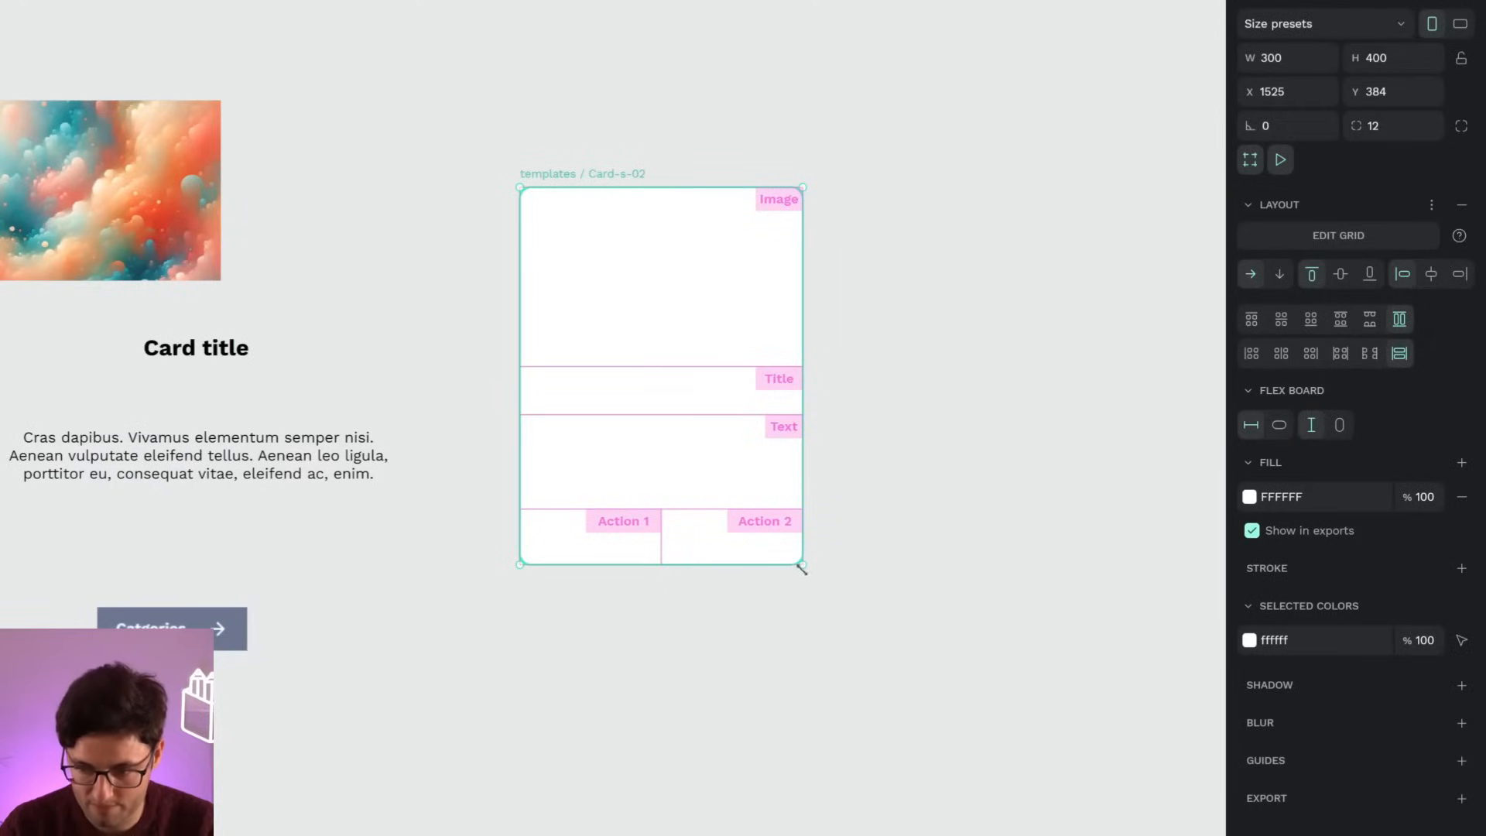
Enlarge the Card-s-02 board from its corner so its image, title, text and action cells grow
{"action": "left_click_drag", "start_coordinate": [803, 565], "coordinate": [938, 672]}
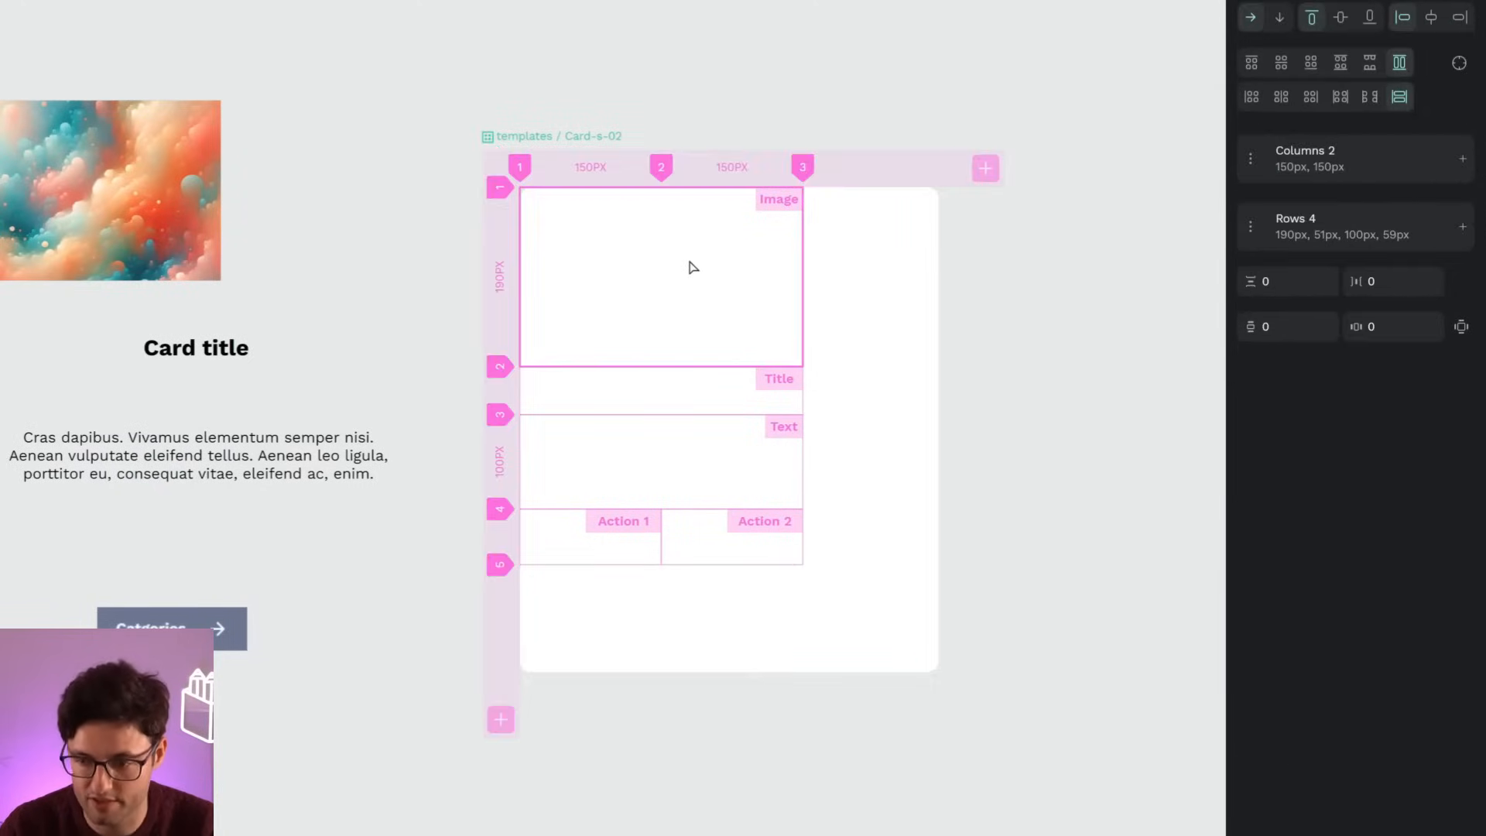
{"action": "left_click", "coordinate": [730, 168]}
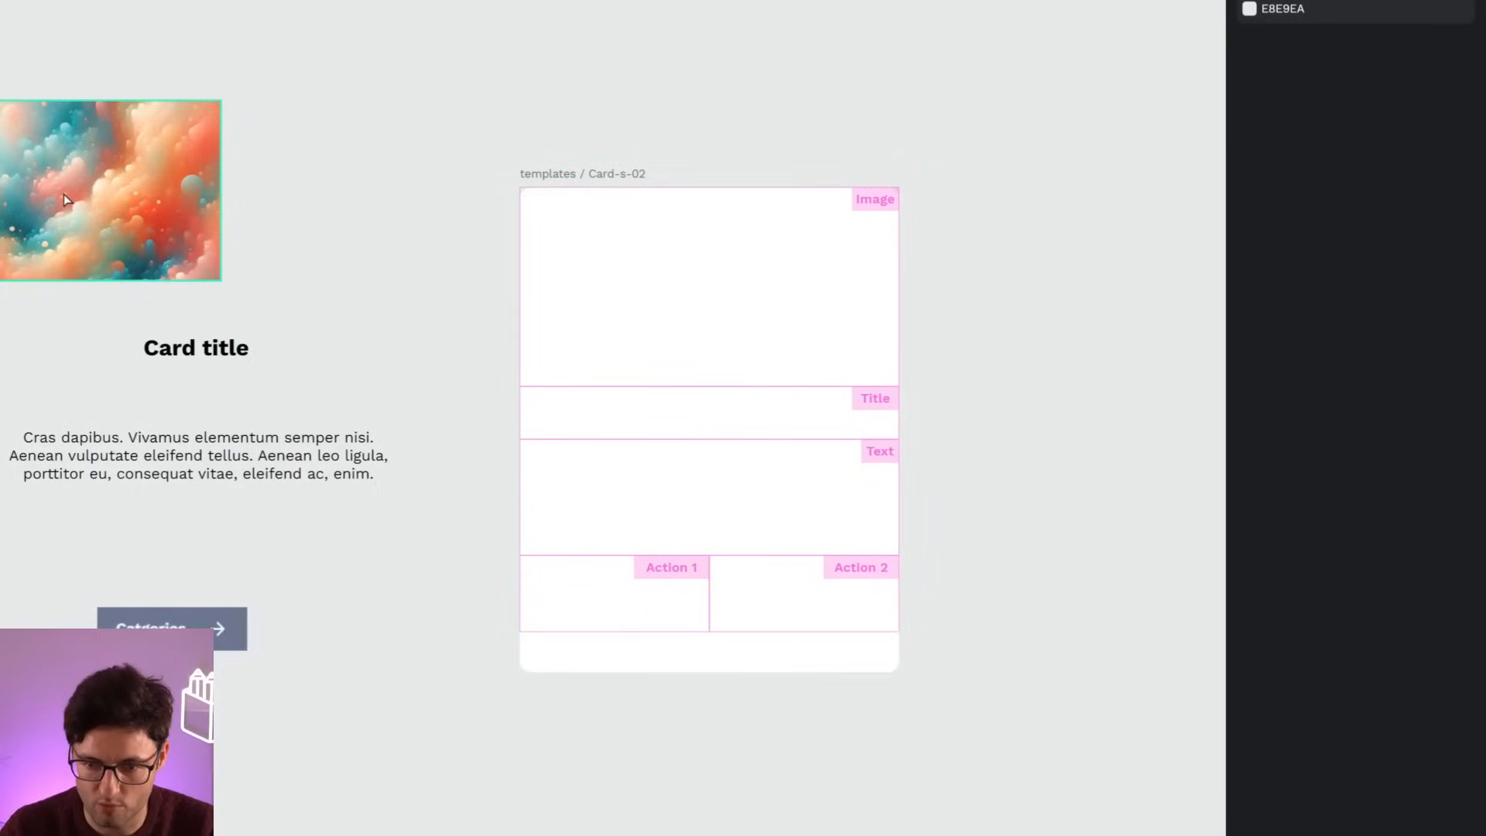
Put the abstract image into the card's Image area and center-align the 'Card title' text
{"action": "left_click_drag", "start_coordinate": [110, 190], "coordinate": [621, 250]}
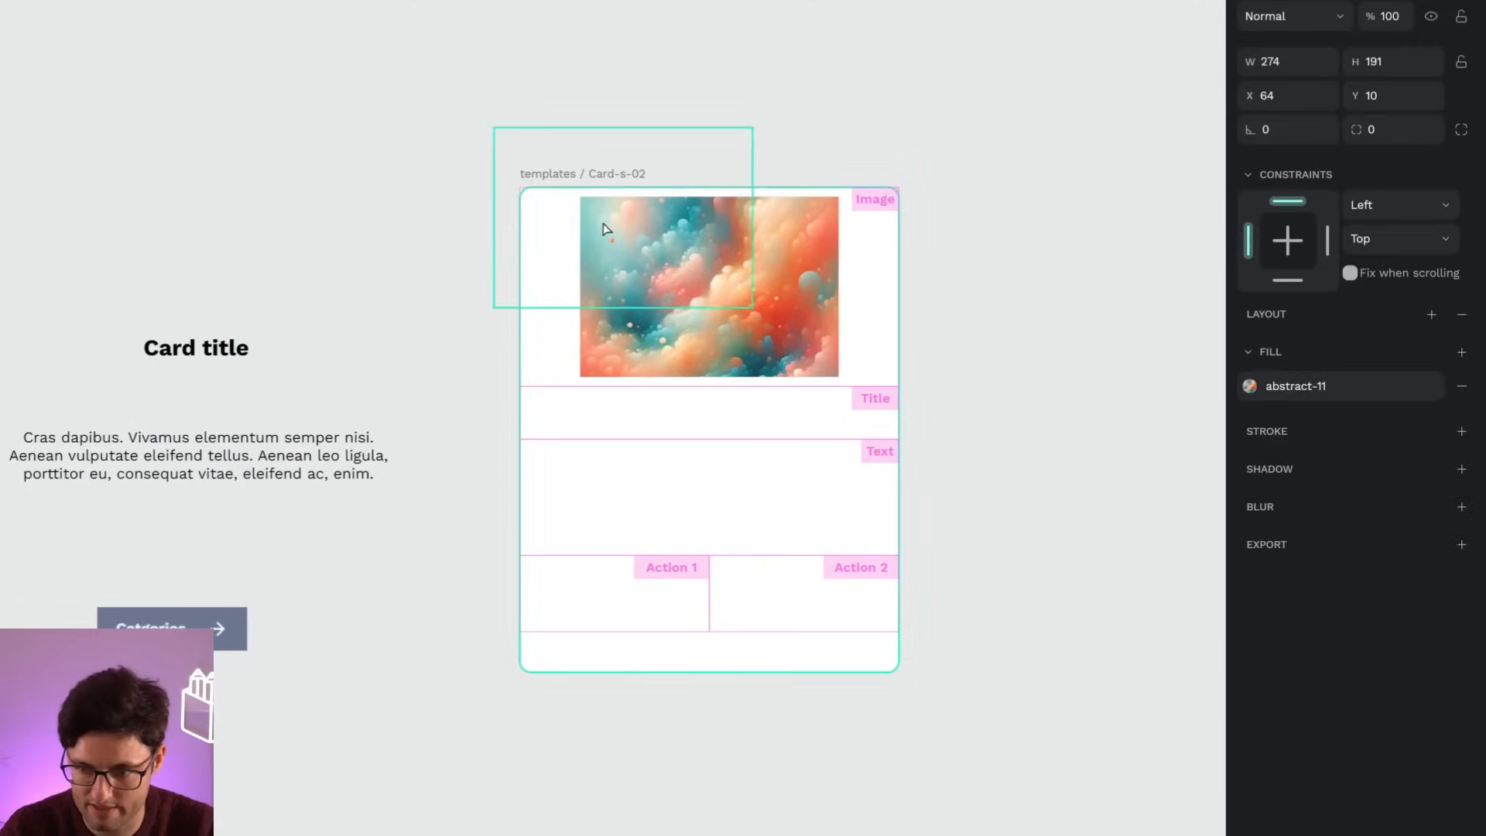
{"action": "left_click", "coordinate": [707, 285]}
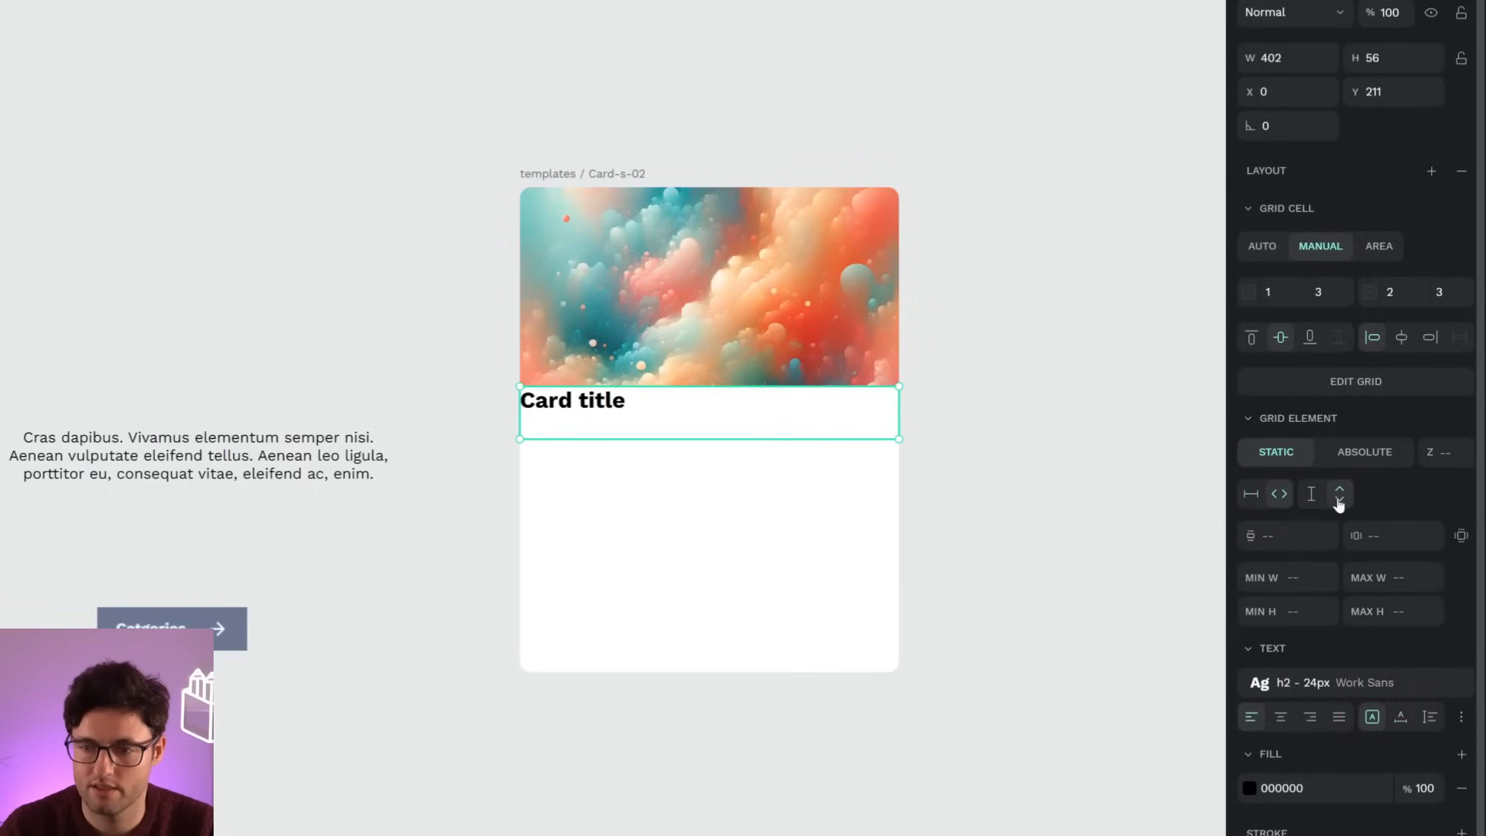
{"action": "left_click", "coordinate": [1279, 715]}
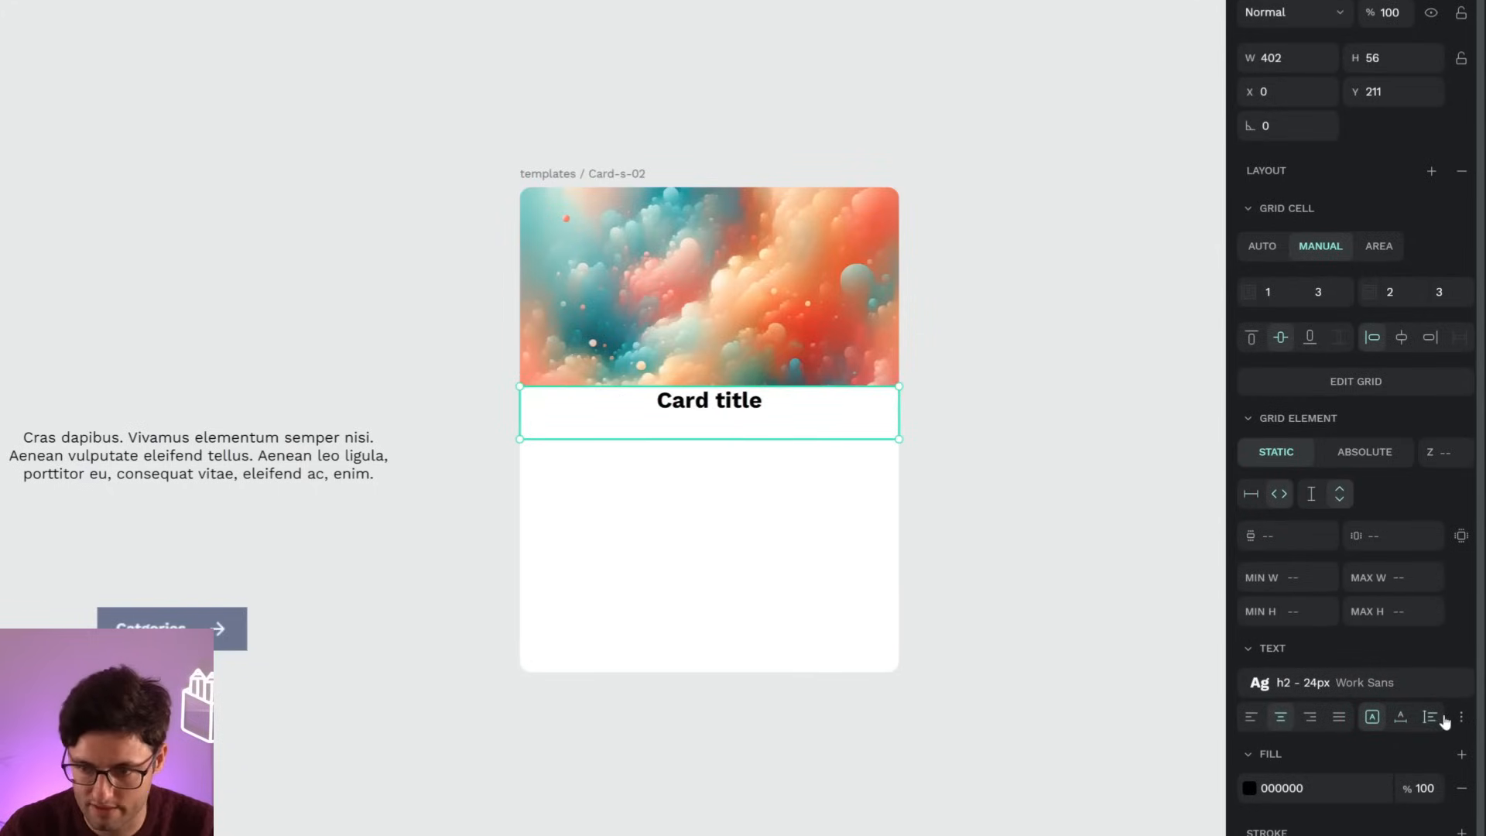